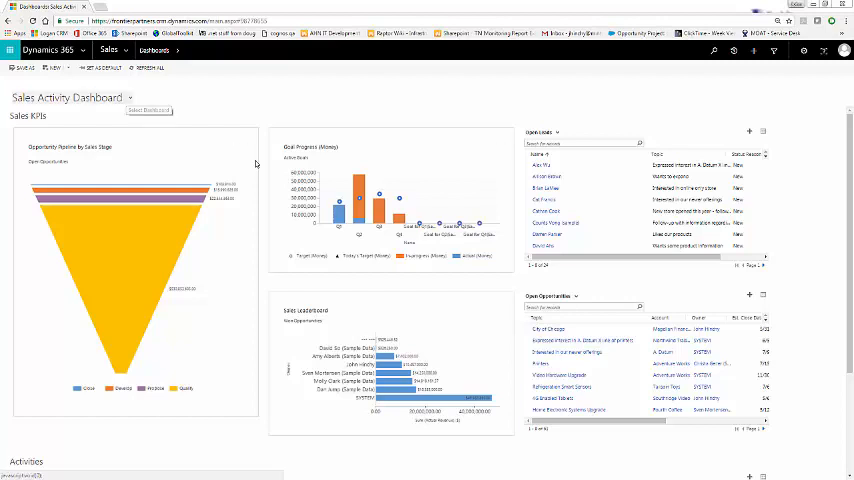
Open the Sales navigation menu listing Customers, Sales, Collateral and Tools
click(129, 97)
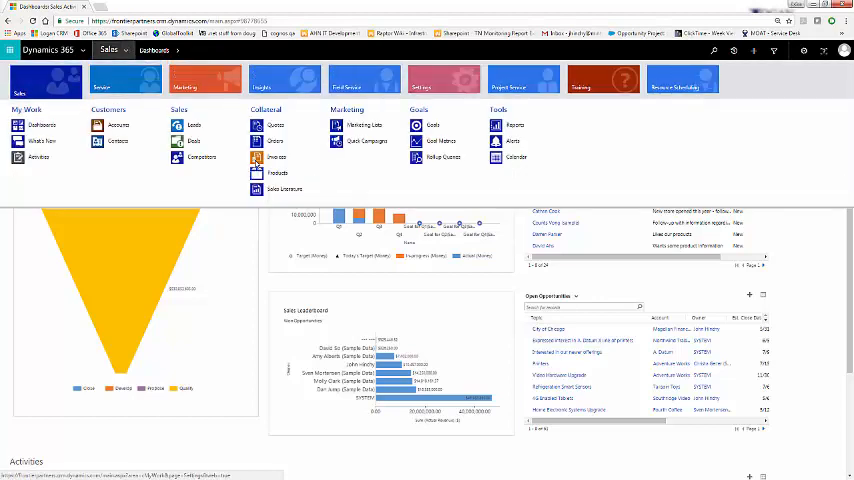
Go to Settings > Customizations and open Customize the System's Default Solution
click(443, 78)
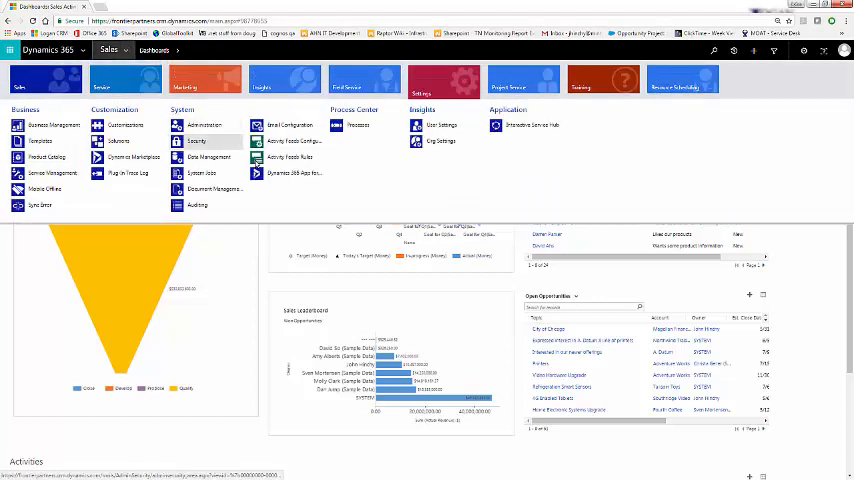
click(122, 125)
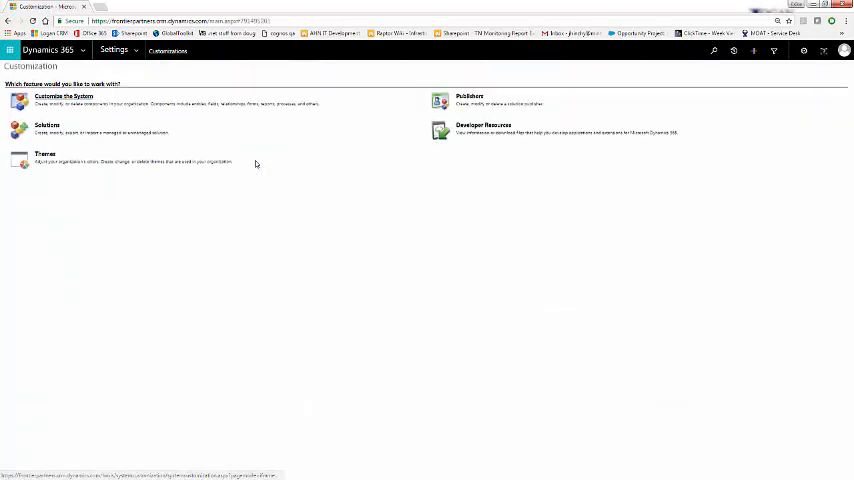
click(63, 97)
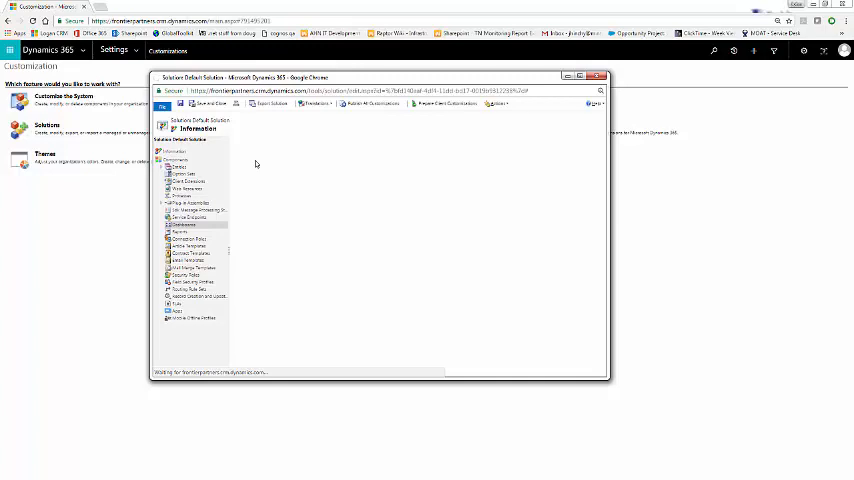
Open the Sales Activity Dashboard from the solution's Dashboards list for editing
click(183, 225)
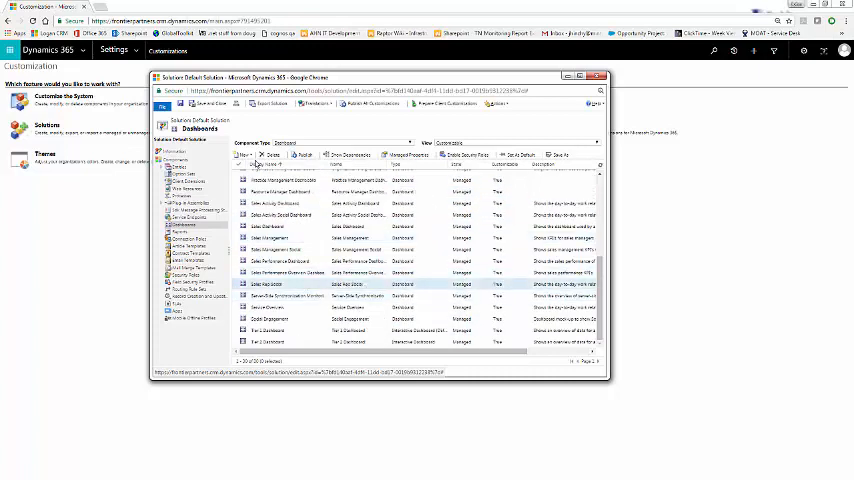
click(290, 237)
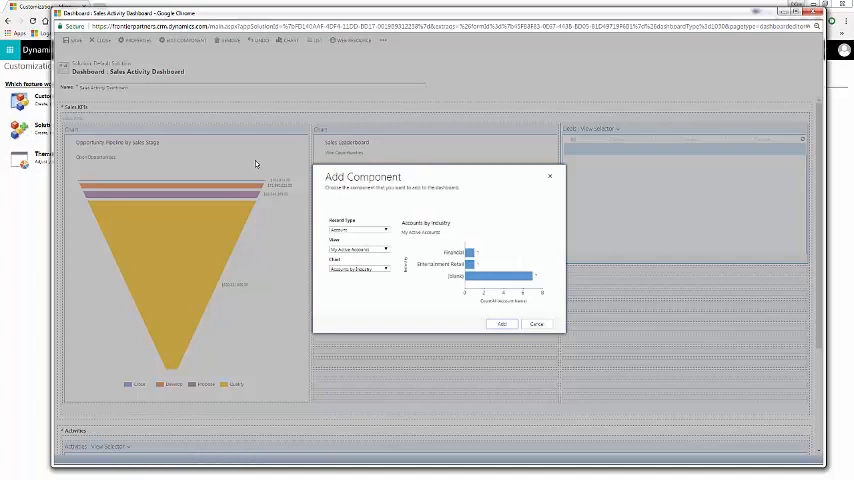
Add a Deal chart using All Opportunities view and Actual Revenue by Month chart
click(386, 229)
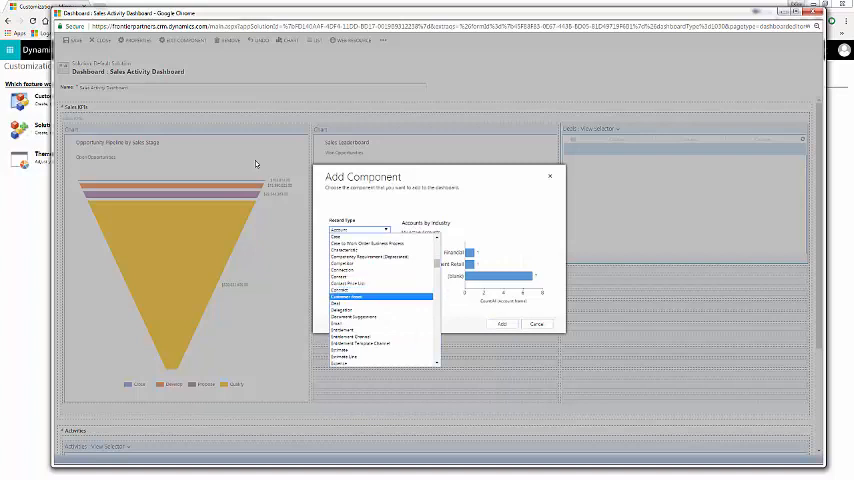
click(380, 297)
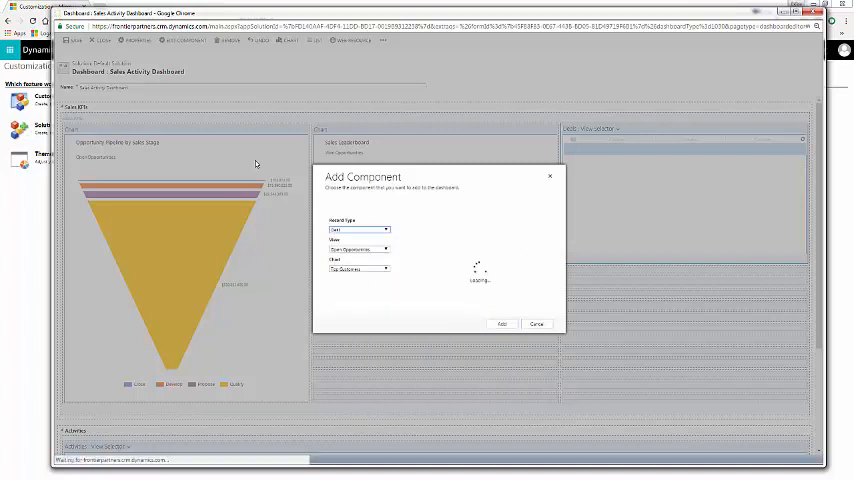
click(387, 249)
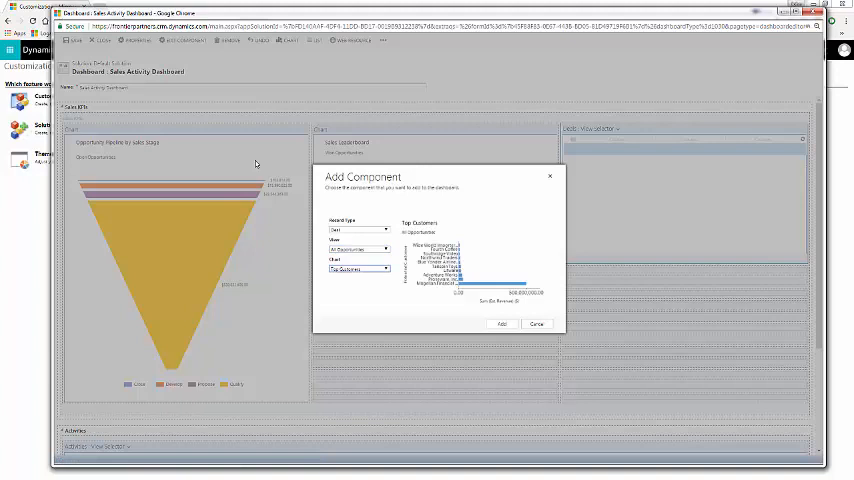
click(358, 269)
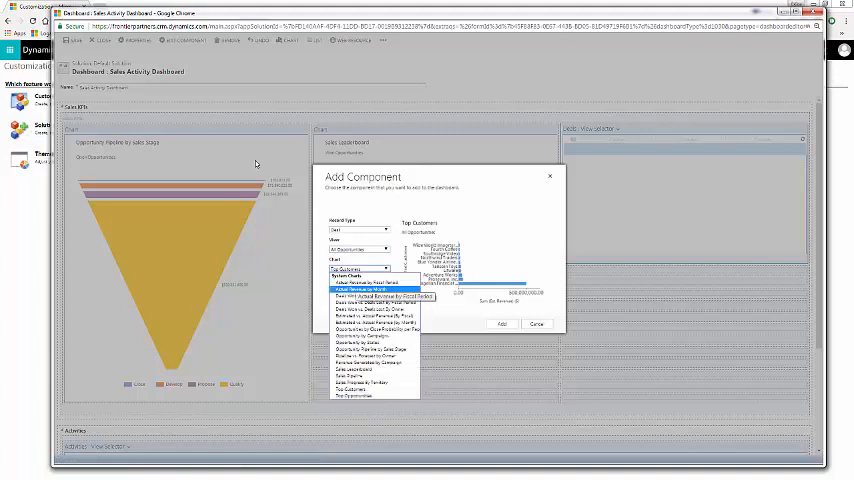
click(372, 291)
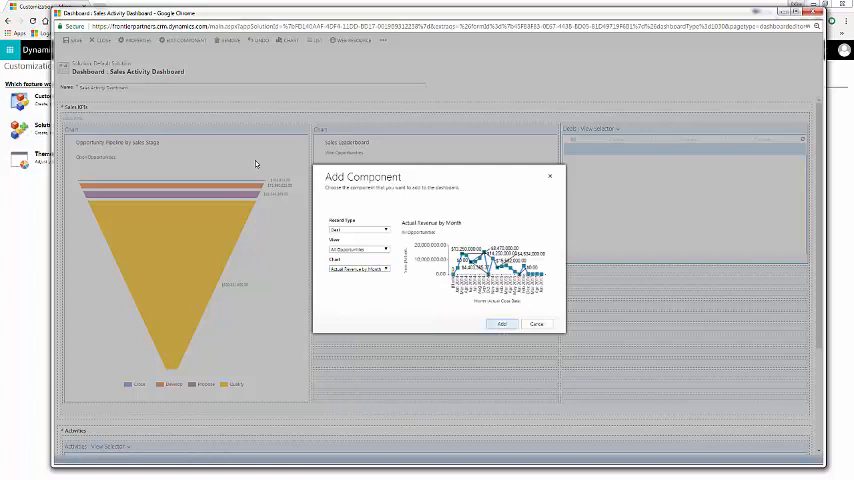
click(502, 323)
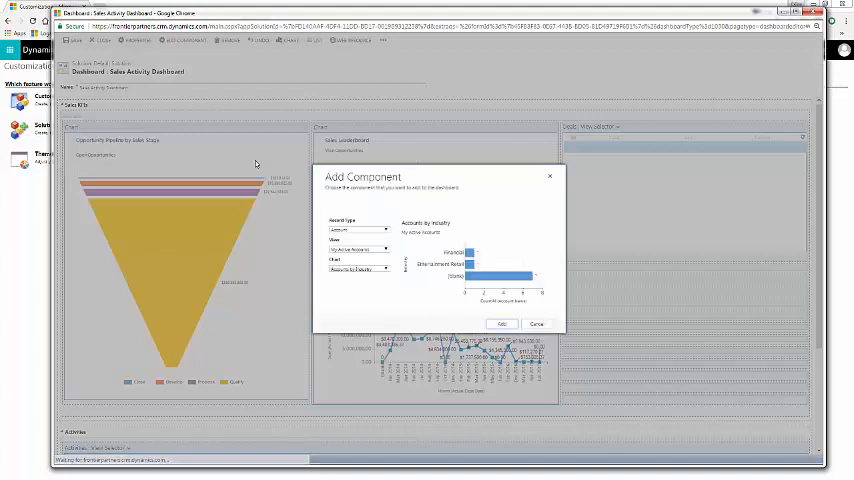
Add the Accounts by Industry chart using the Active Accounts view
click(385, 249)
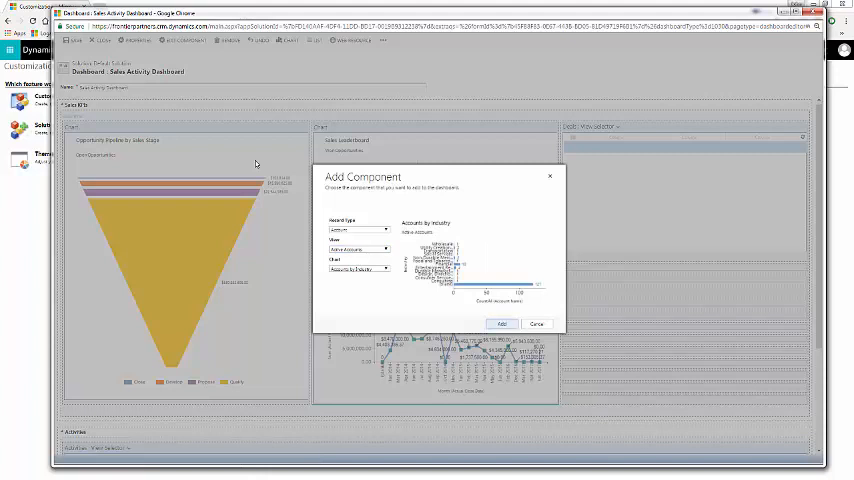
click(502, 323)
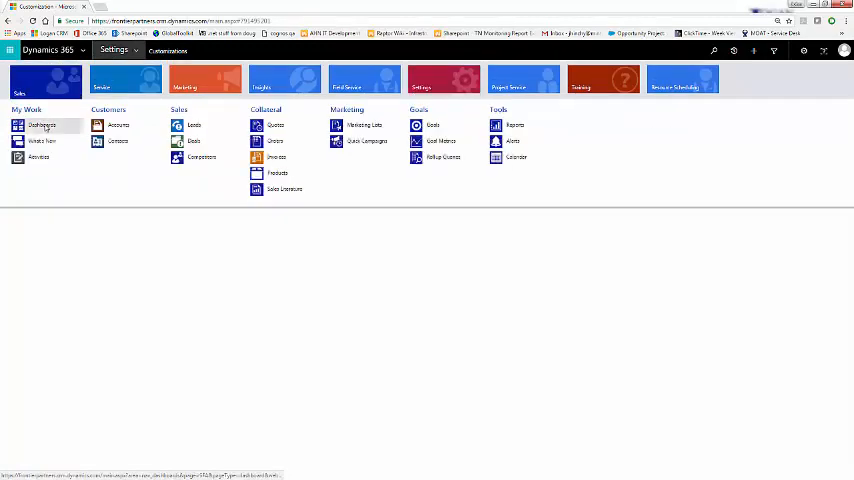
Open Dashboards under My Work to view the updated Sales Activity Dashboard
click(42, 125)
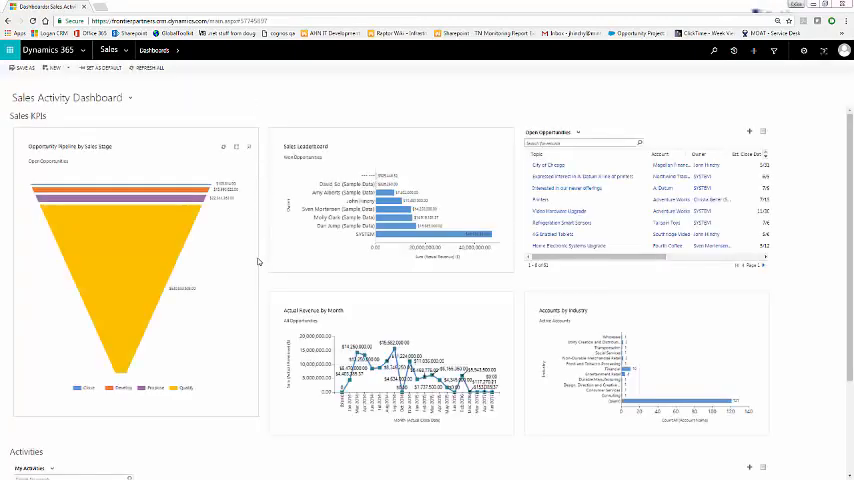